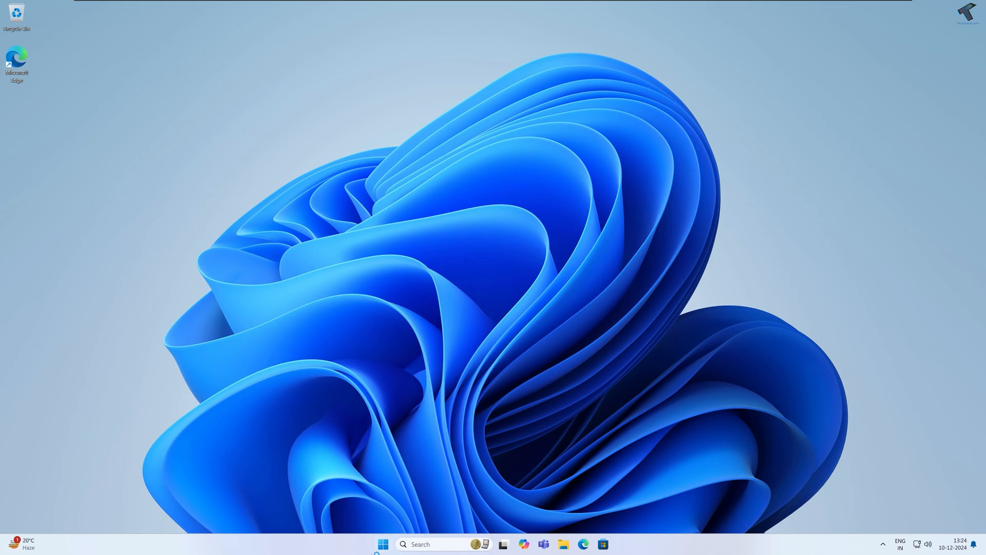
- Search the Windows Start menu for 'control panel'
left_click(382, 543)
type("control panel")
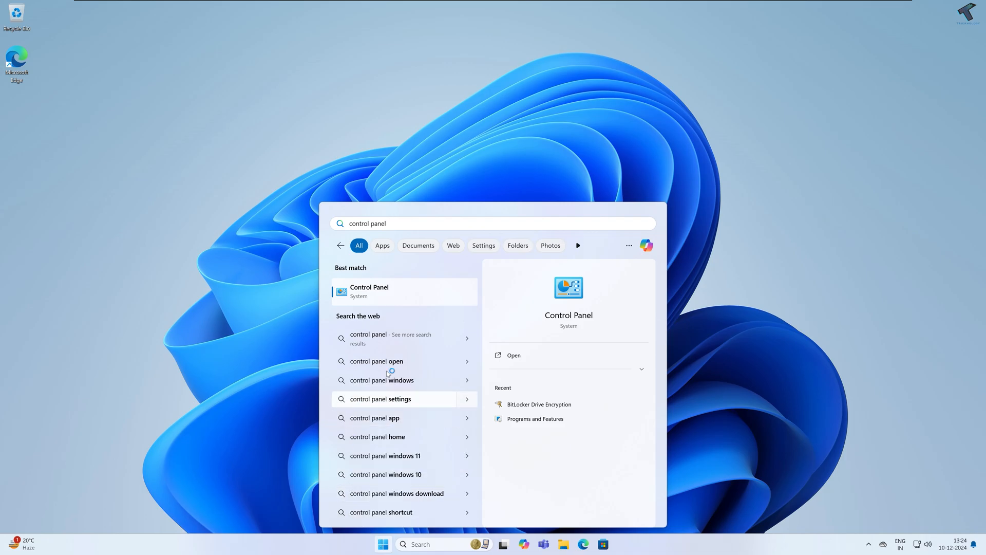
mouse_move(389, 298)
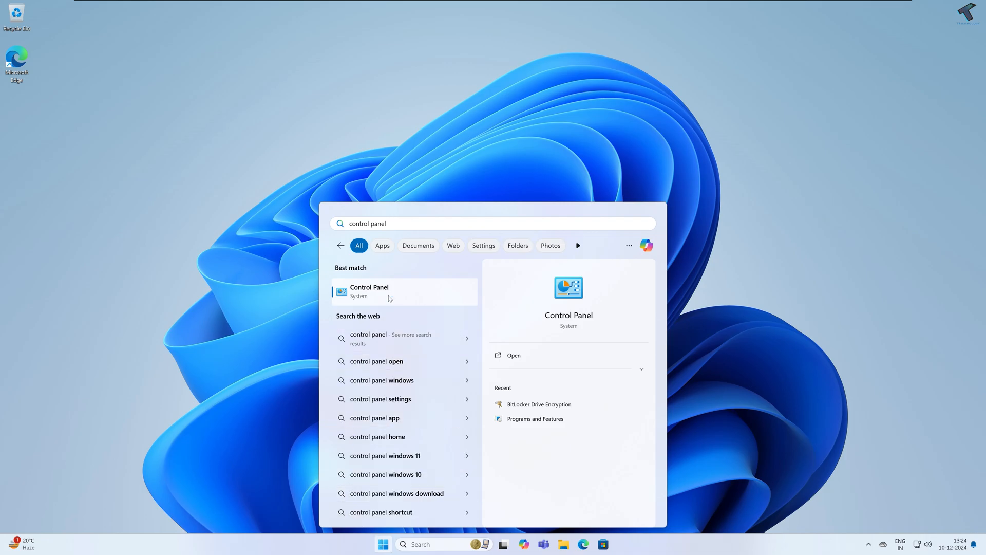
- Open Control Panel and go to BitLocker Drive Encryption, where drives C: and E: show off
left_click(369, 291)
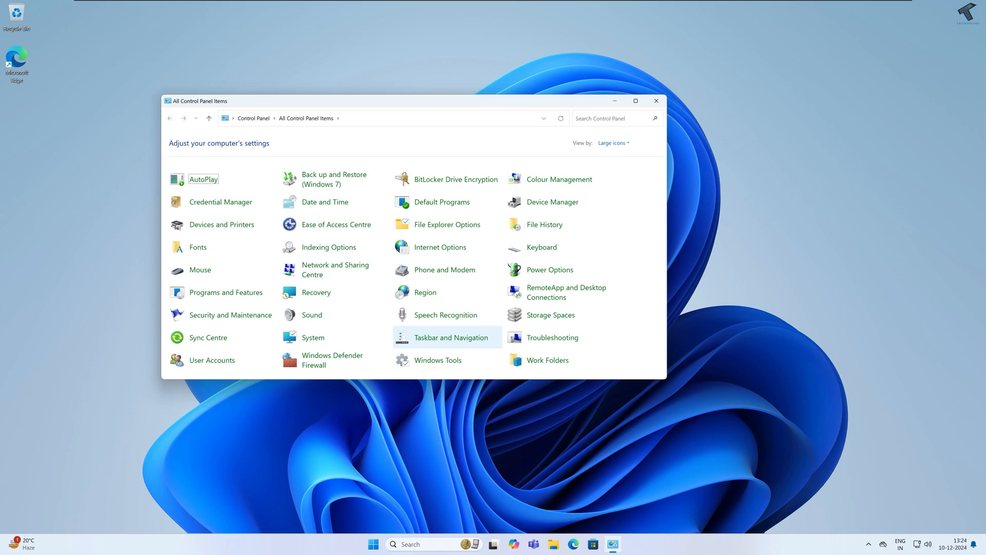
mouse_move(570, 147)
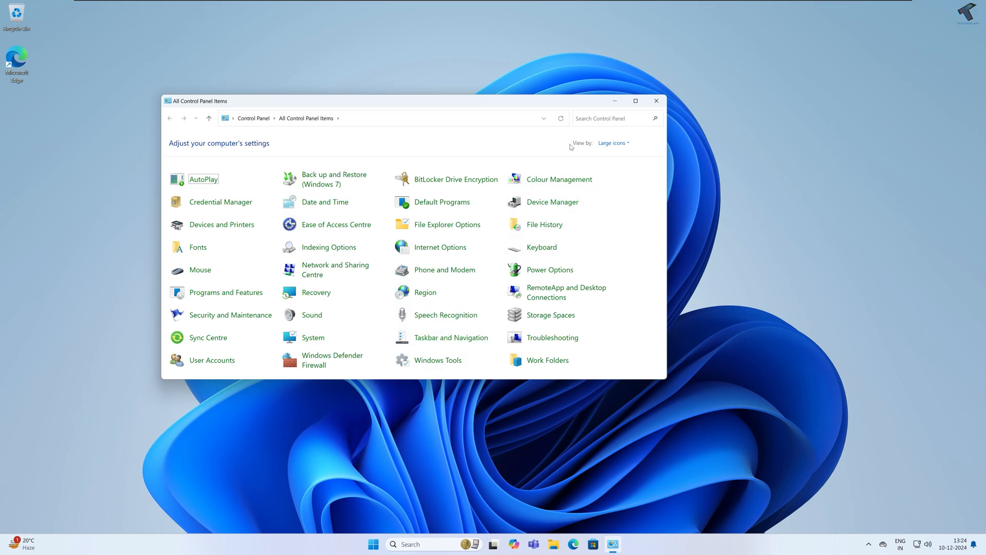
left_click(612, 143)
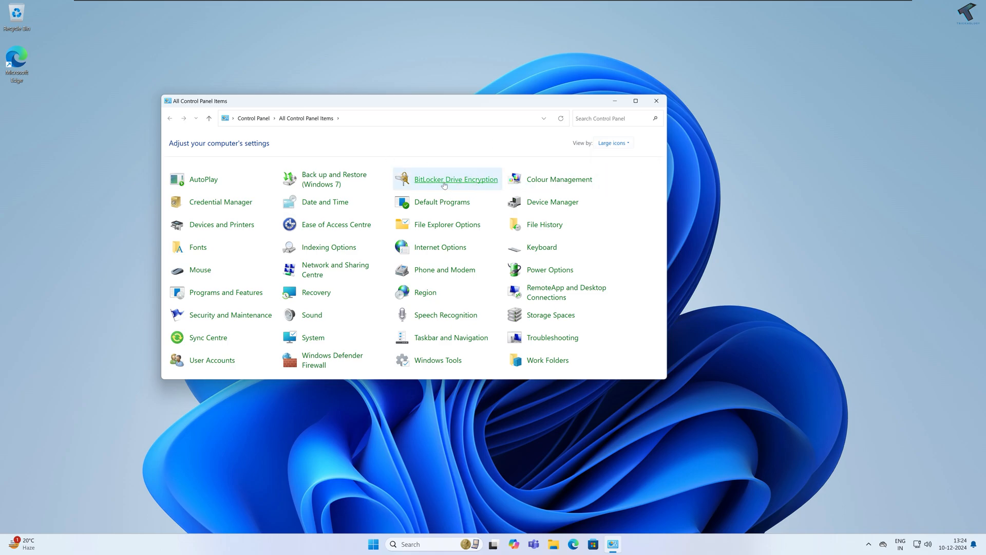
mouse_move(475, 183)
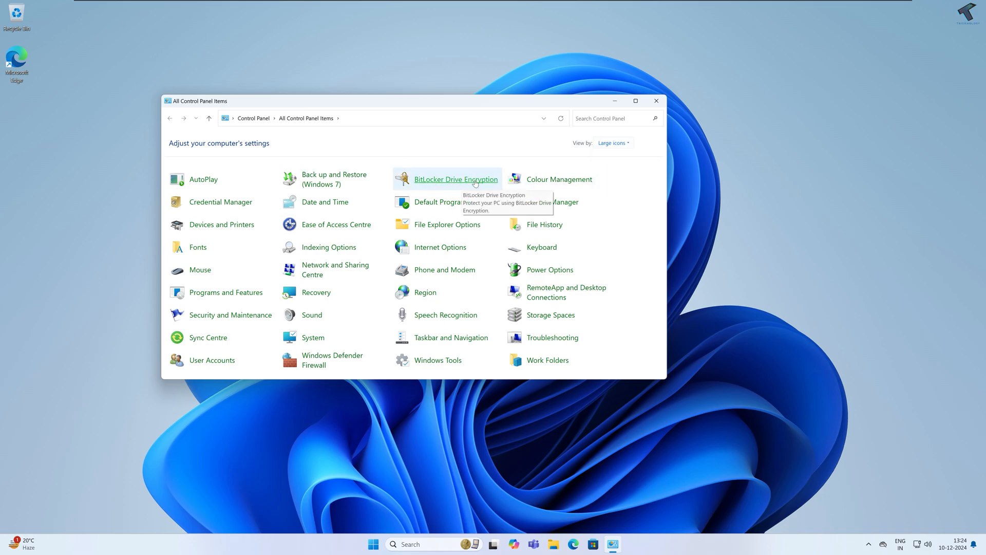
left_click(456, 179)
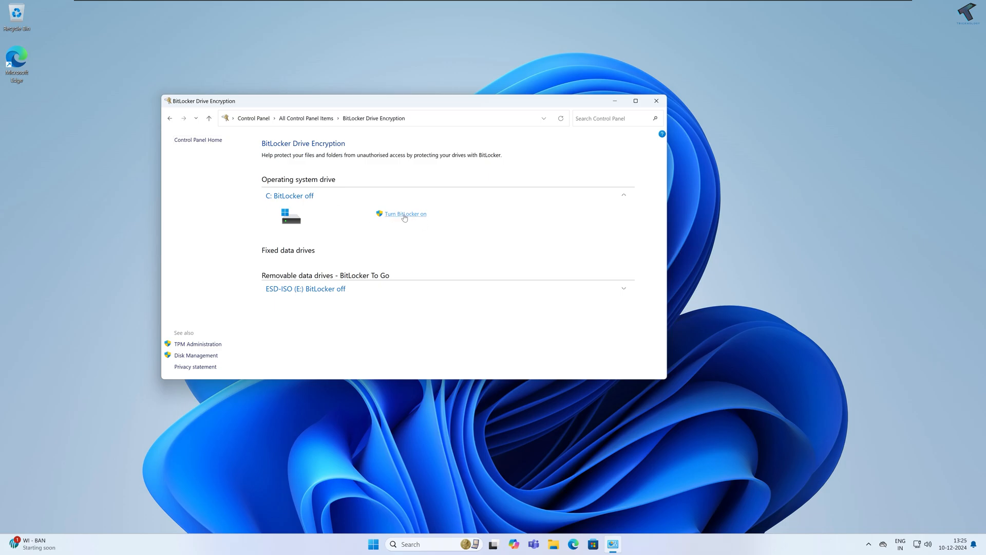
- Start BitLocker on drive C: and save the recovery key as a file on ESD-ISO (E:)
left_click(406, 213)
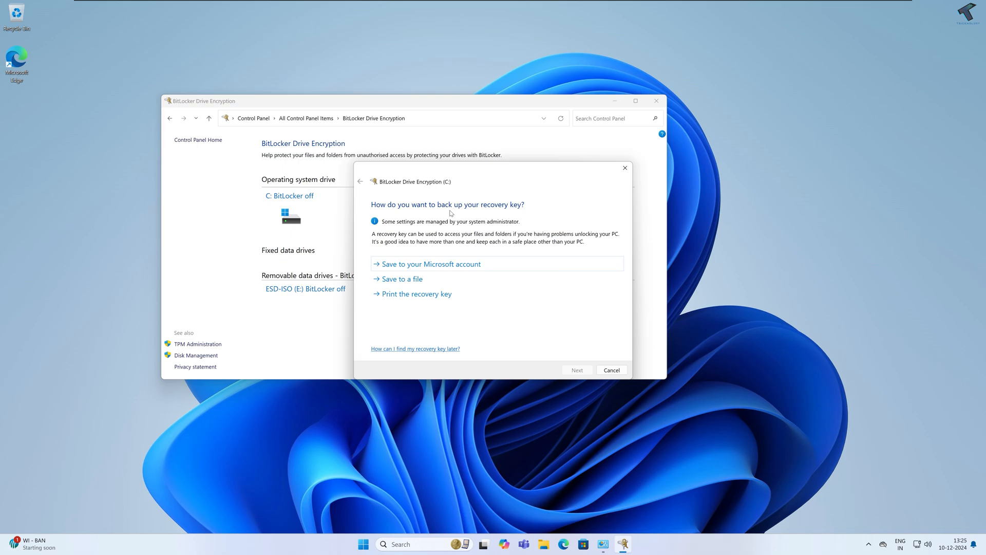
mouse_move(455, 276)
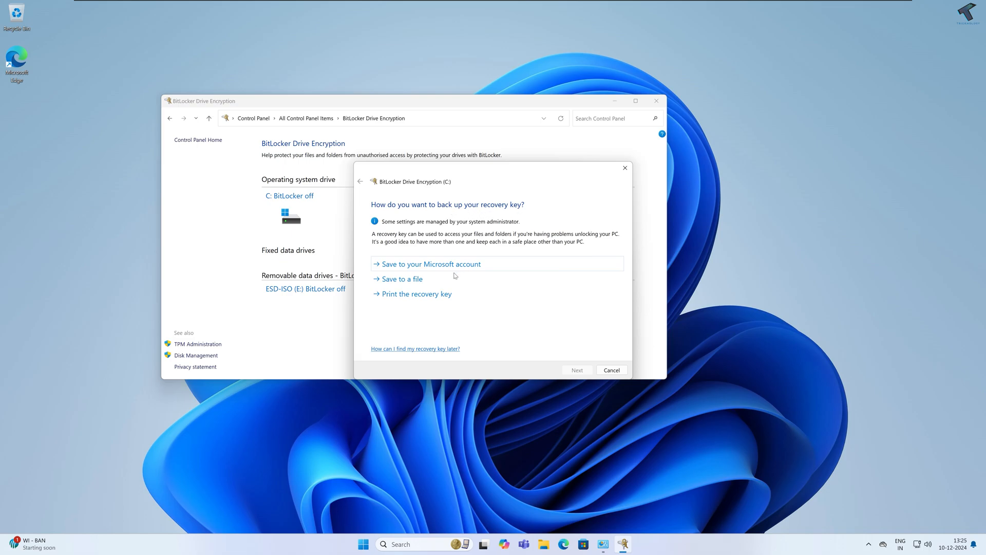
mouse_move(413, 285)
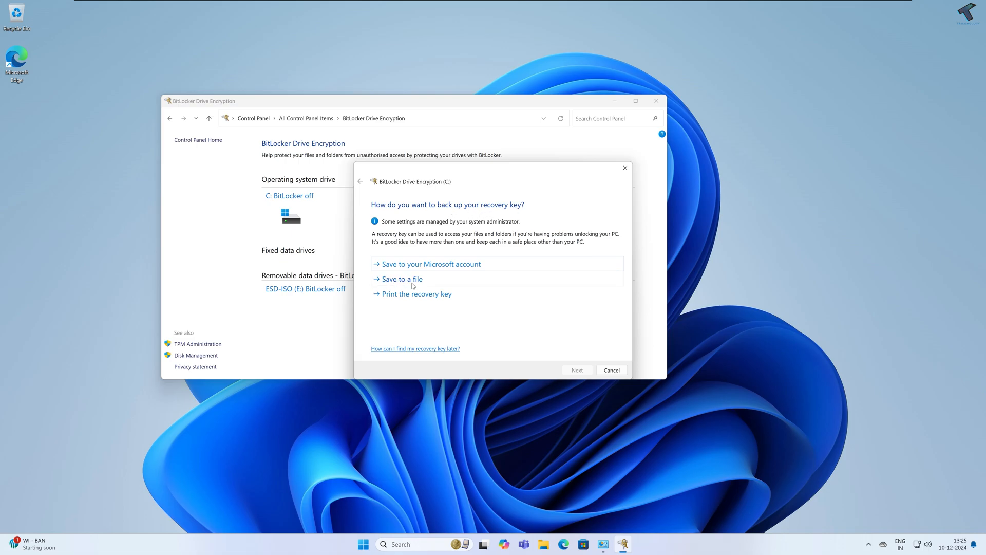
left_click(399, 279)
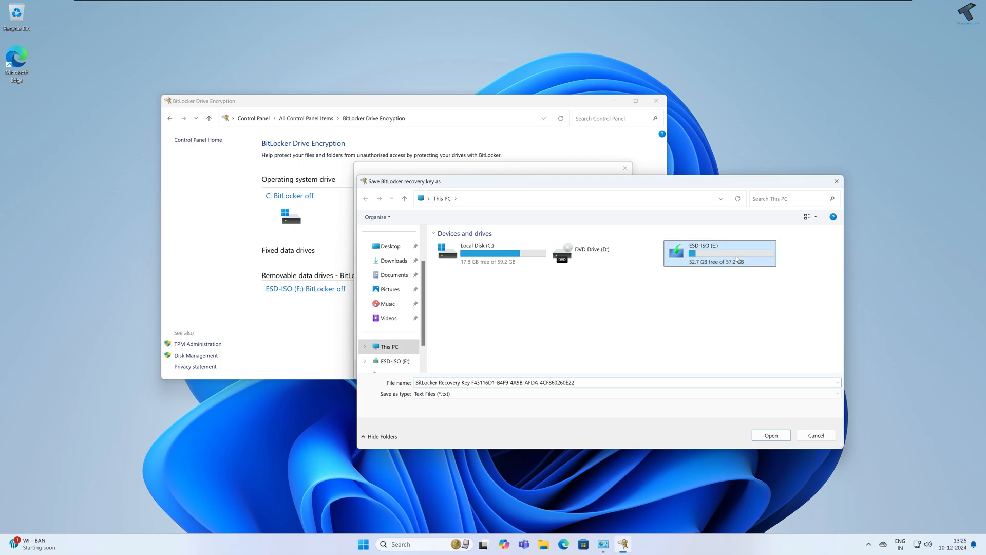
double_click(719, 253)
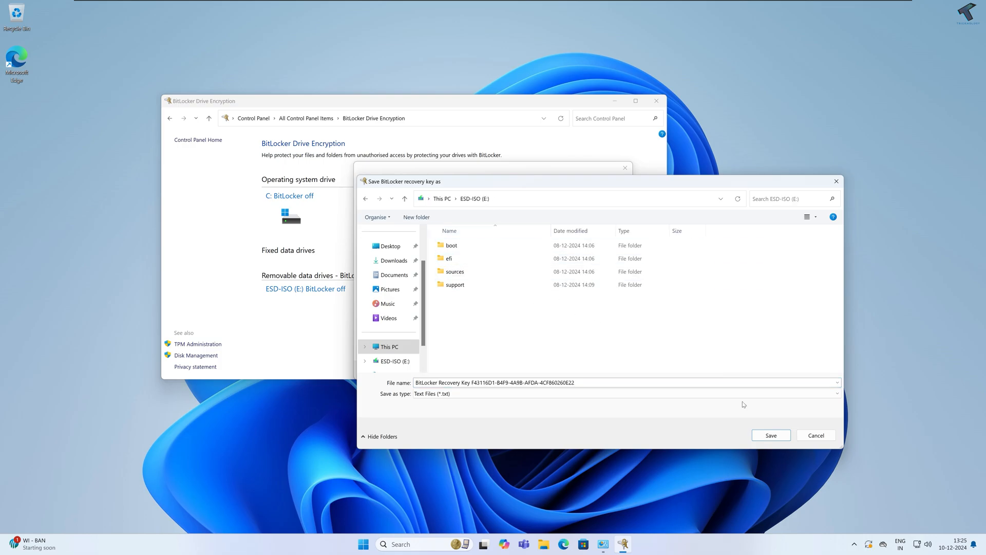
left_click(771, 435)
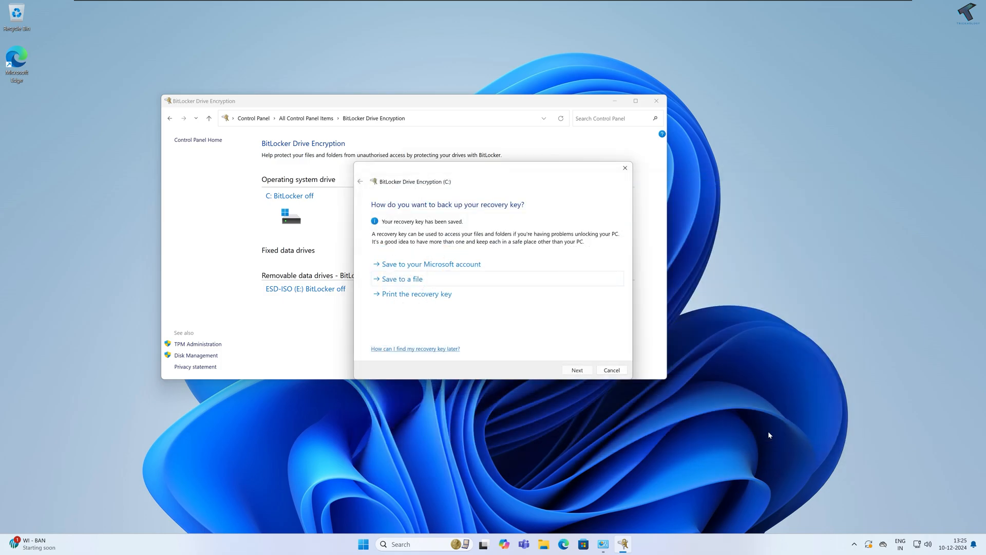
- Encrypt drive C: with 'Encrypt used disk space only' and New encryption mode
left_click(577, 370)
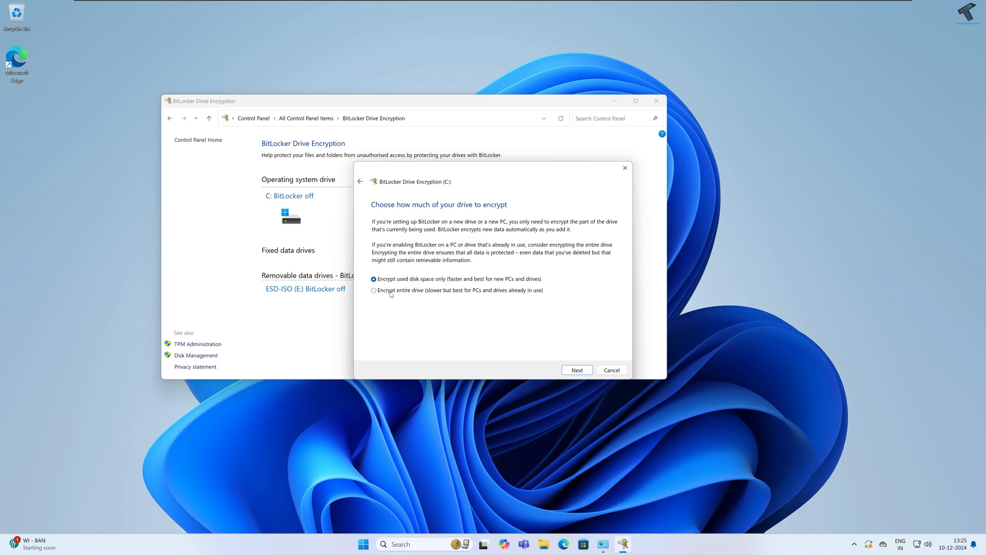
mouse_move(413, 296)
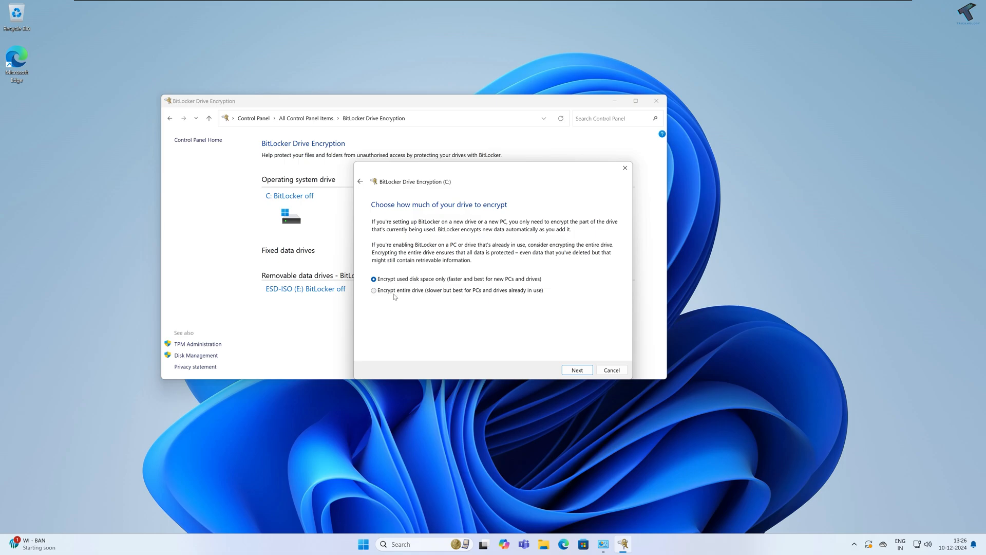
left_click(373, 290)
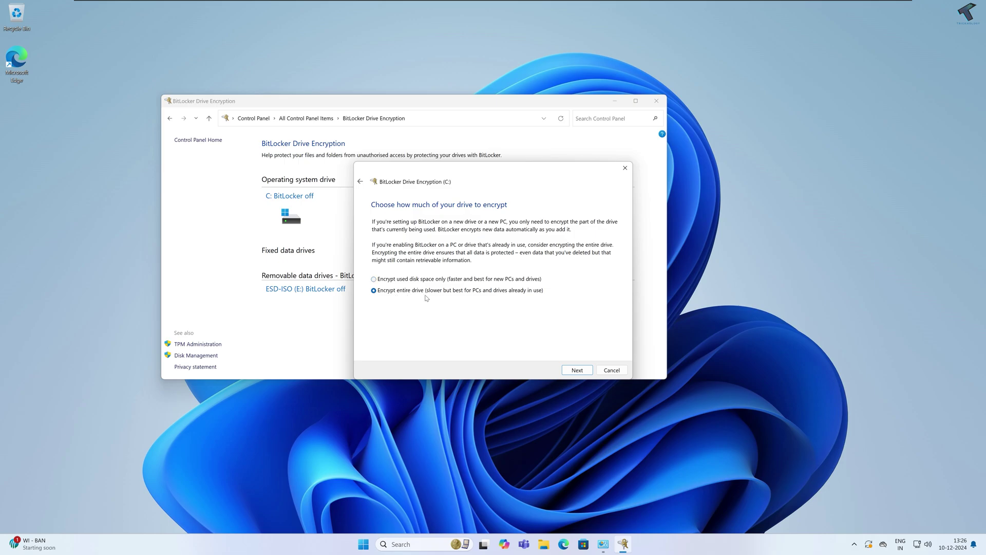
mouse_move(404, 283)
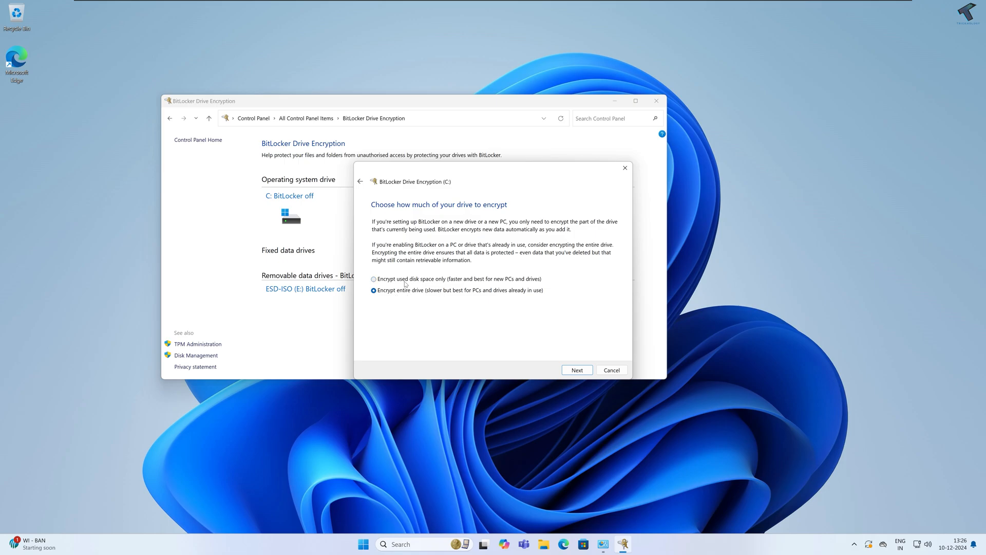
left_click(373, 278)
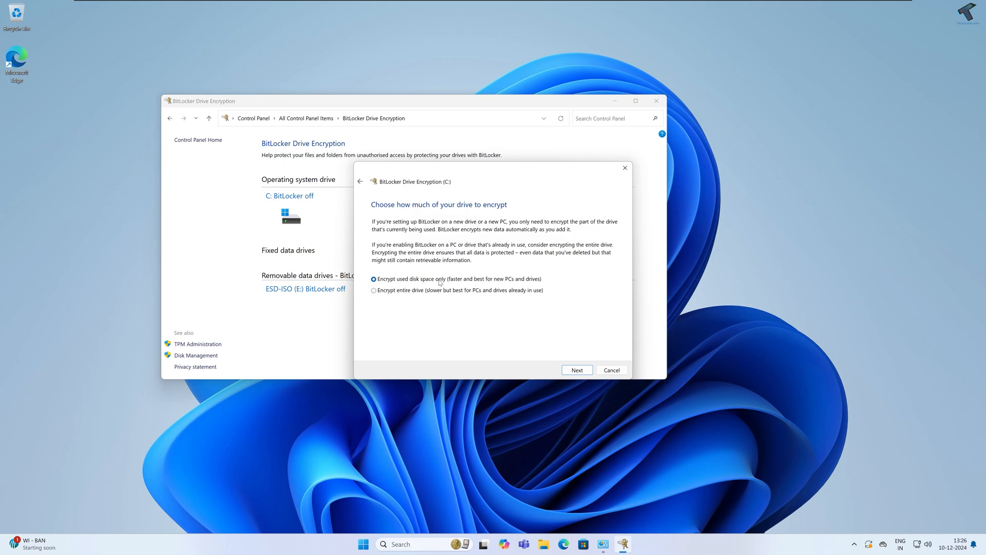
left_click(576, 369)
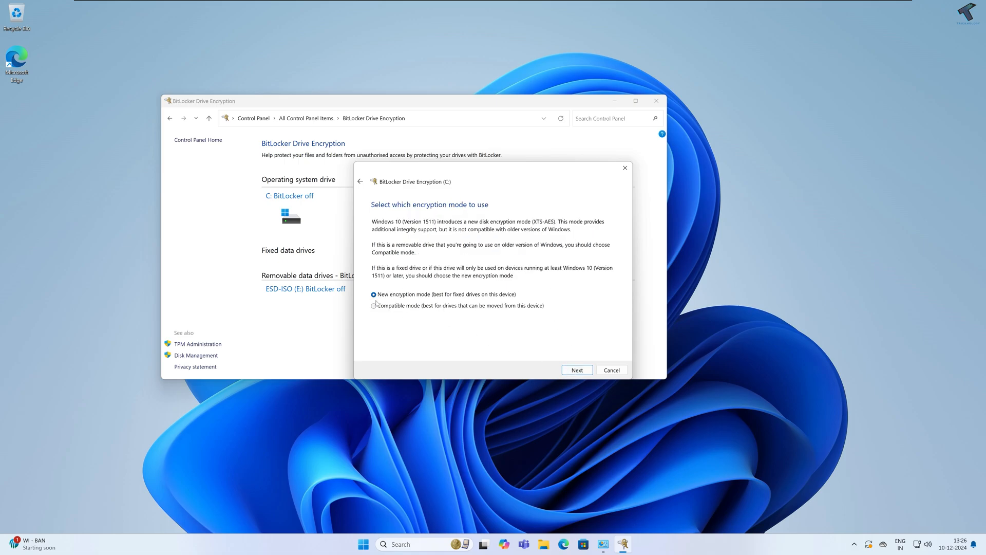
left_click(577, 370)
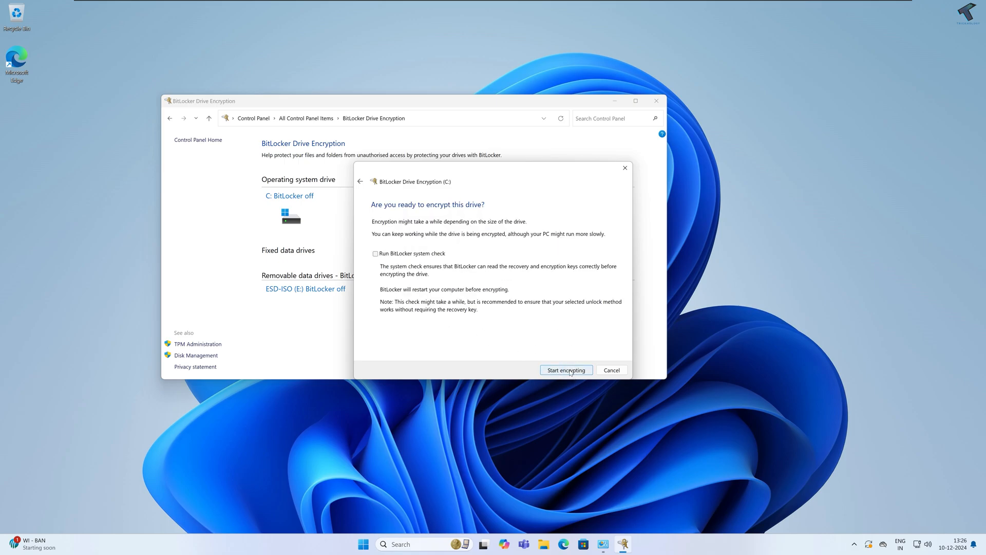
left_click(566, 370)
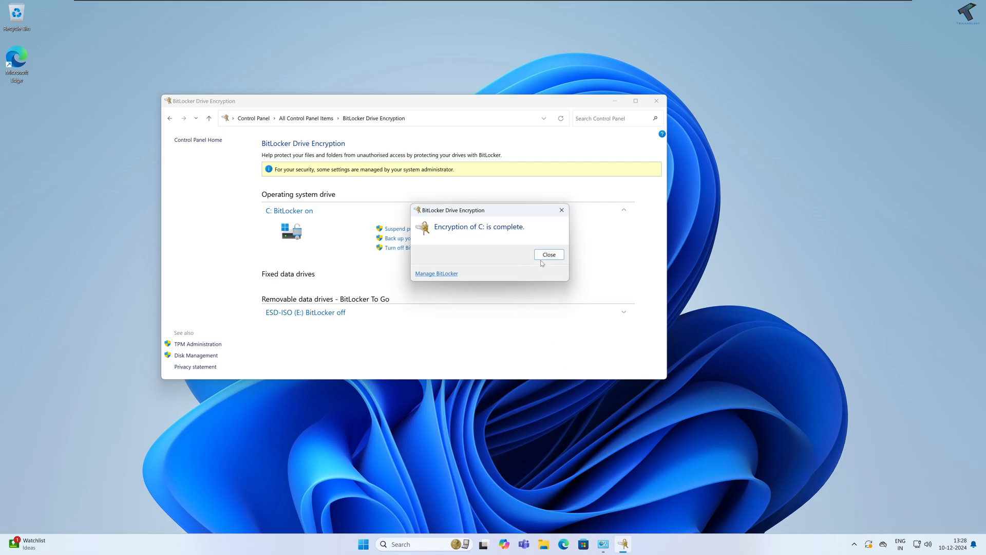
- Dismiss the completion message, check This PC in File Explorer, and turn off BitLocker for C:
left_click(548, 254)
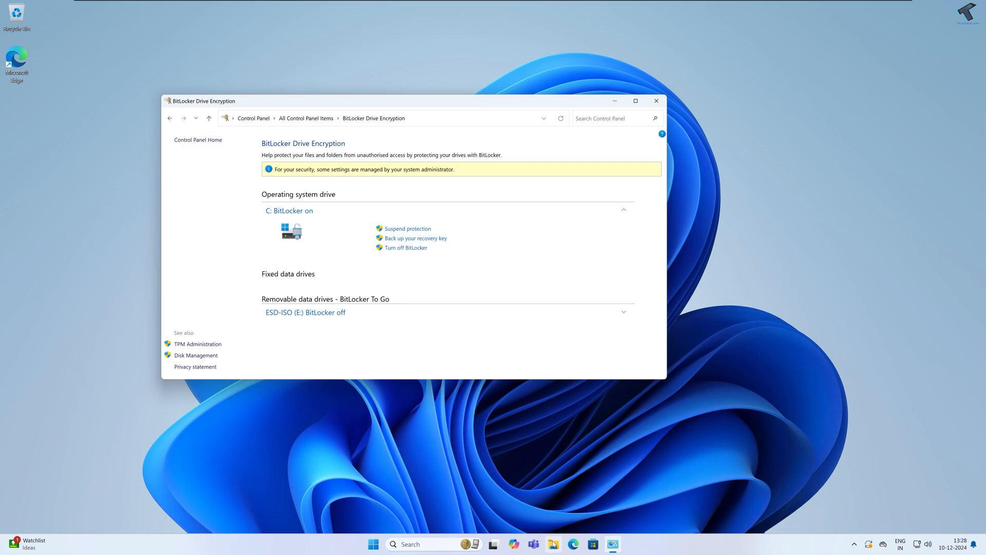
left_click(554, 544)
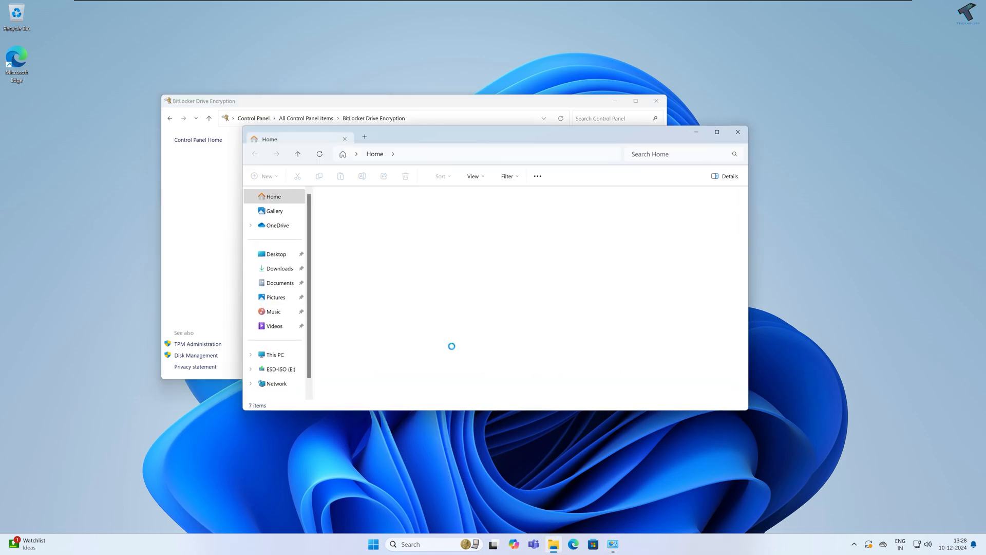
left_click(275, 355)
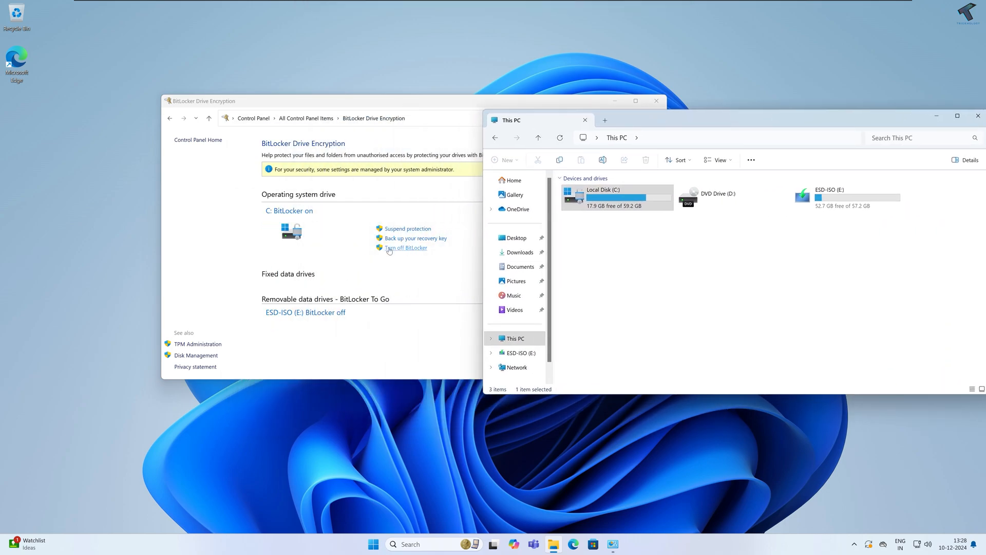
left_click(405, 247)
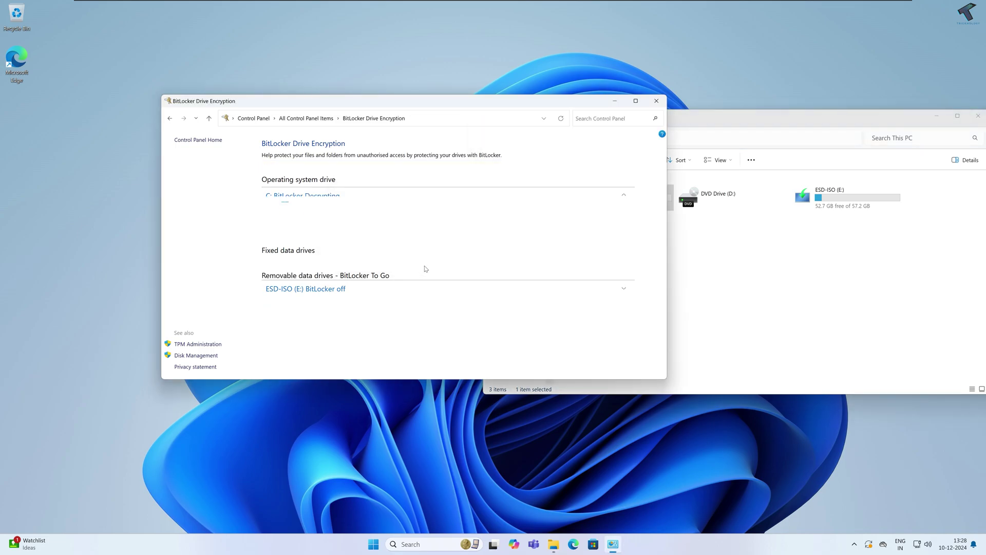